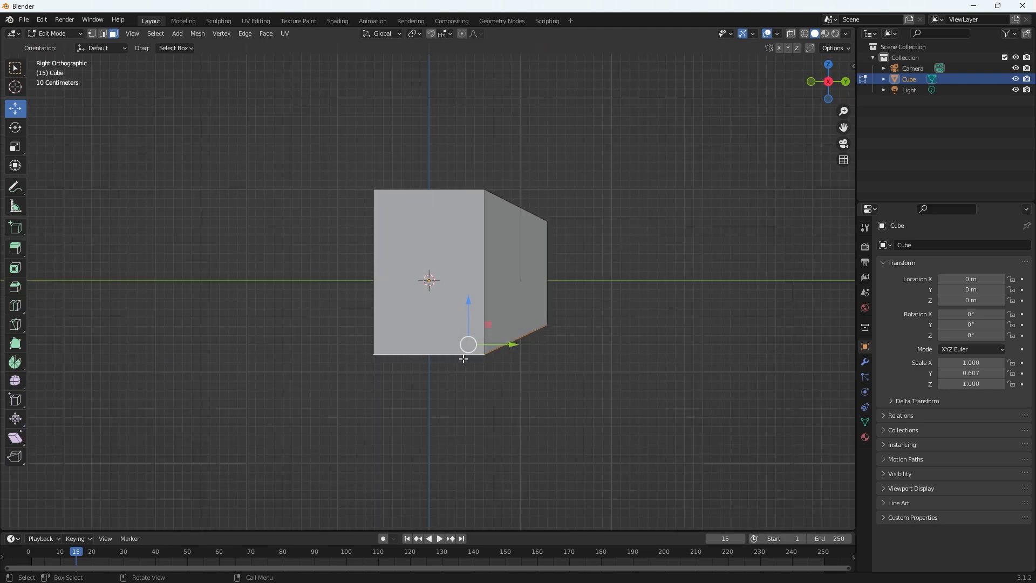
{"action": "mouse_move", "coordinate": [389, 355]}
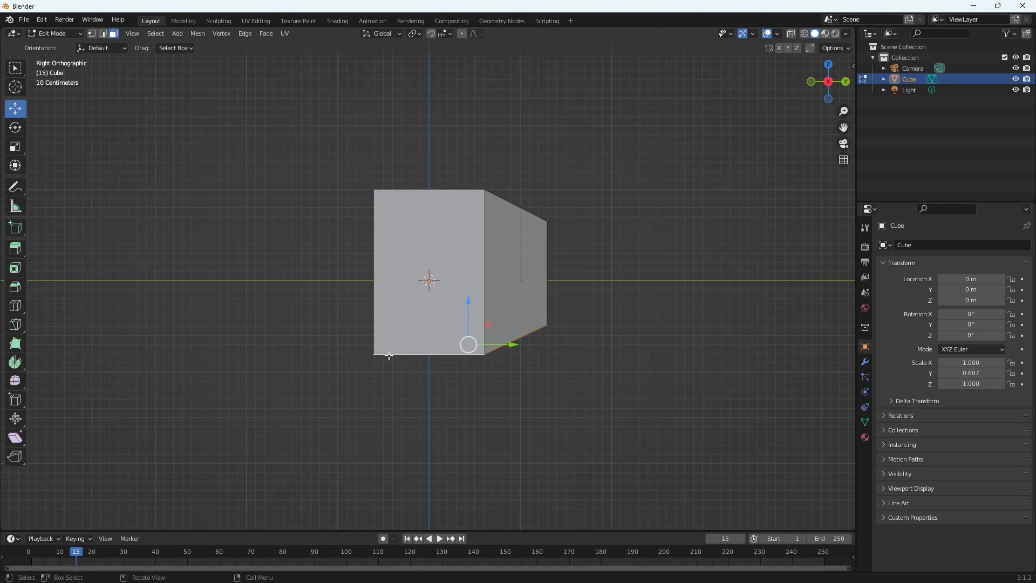
{"action": "mouse_move", "coordinate": [504, 376]}
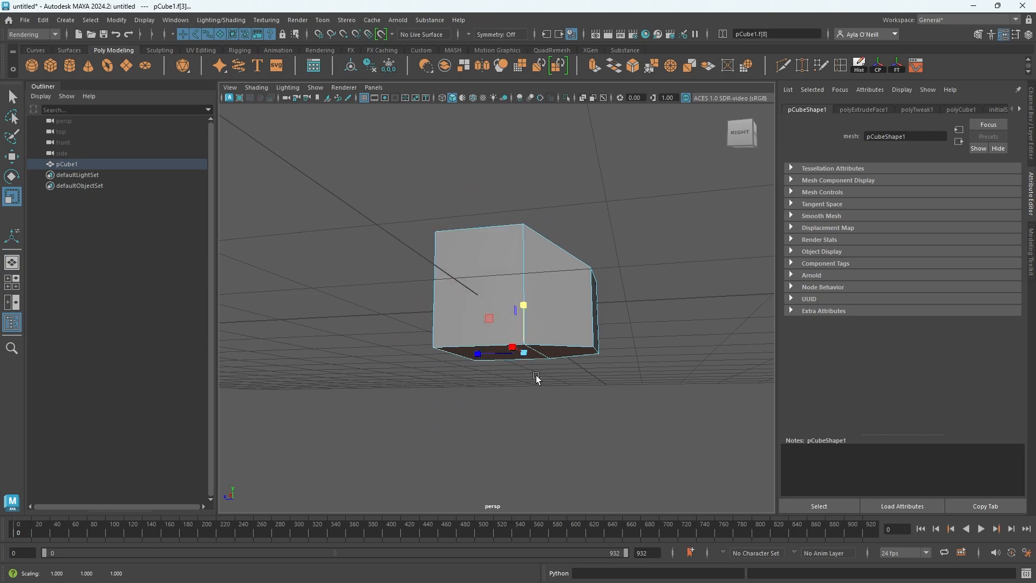
{"action": "mouse_move", "coordinate": [517, 391]}
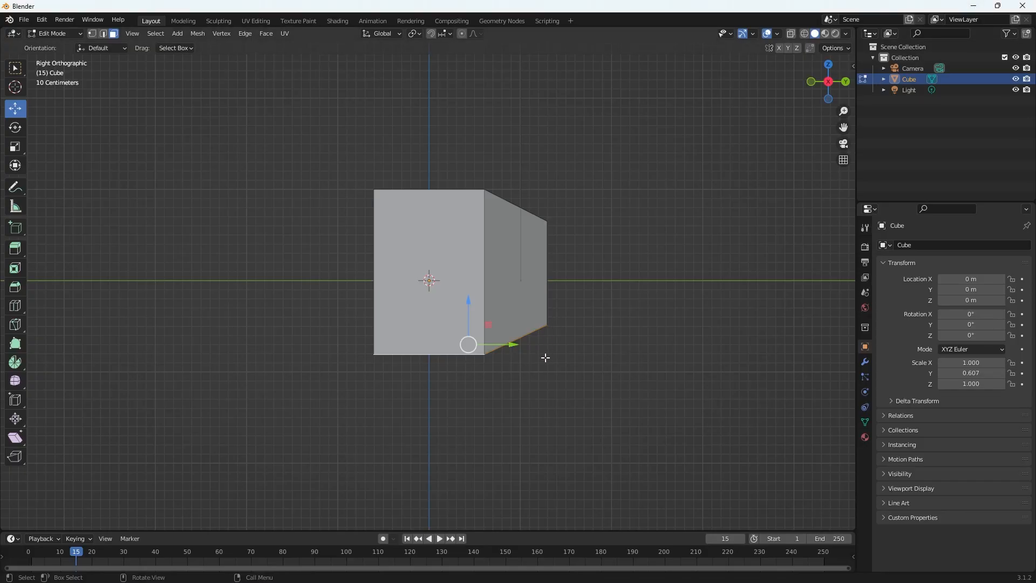
{"action": "mouse_move", "coordinate": [59, 188]}
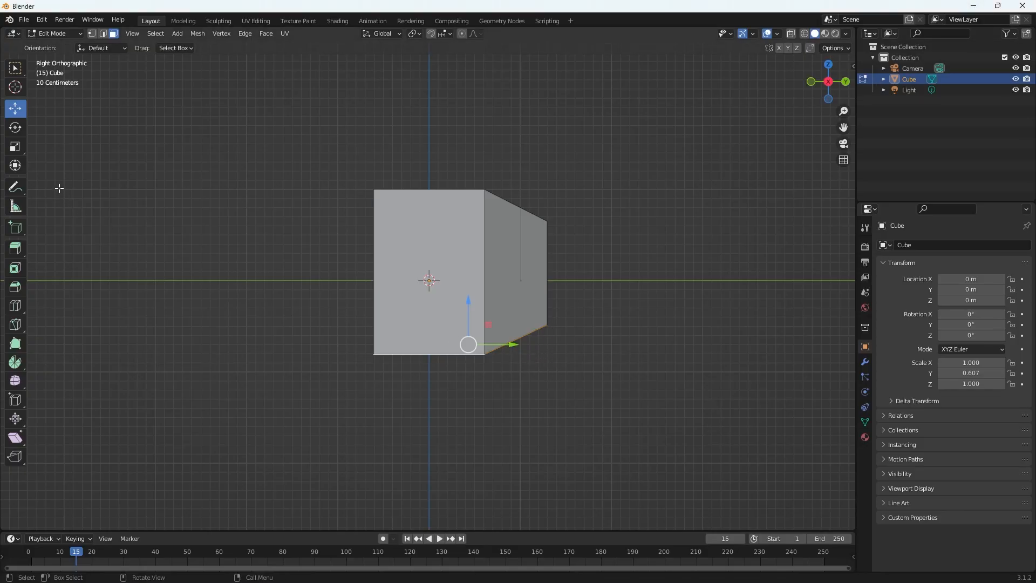
{"action": "mouse_move", "coordinate": [520, 423]}
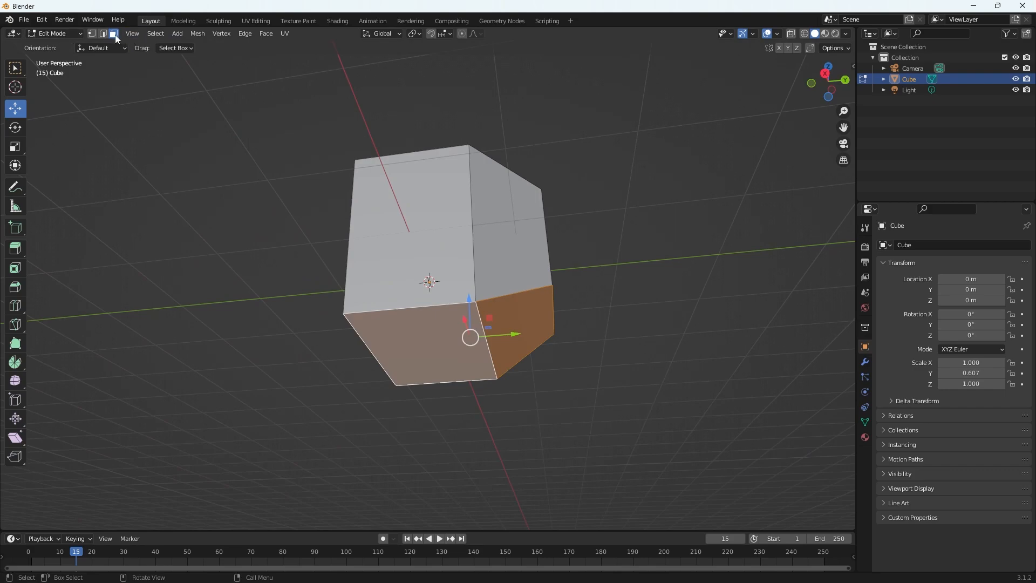
{"action": "mouse_move", "coordinate": [515, 313]}
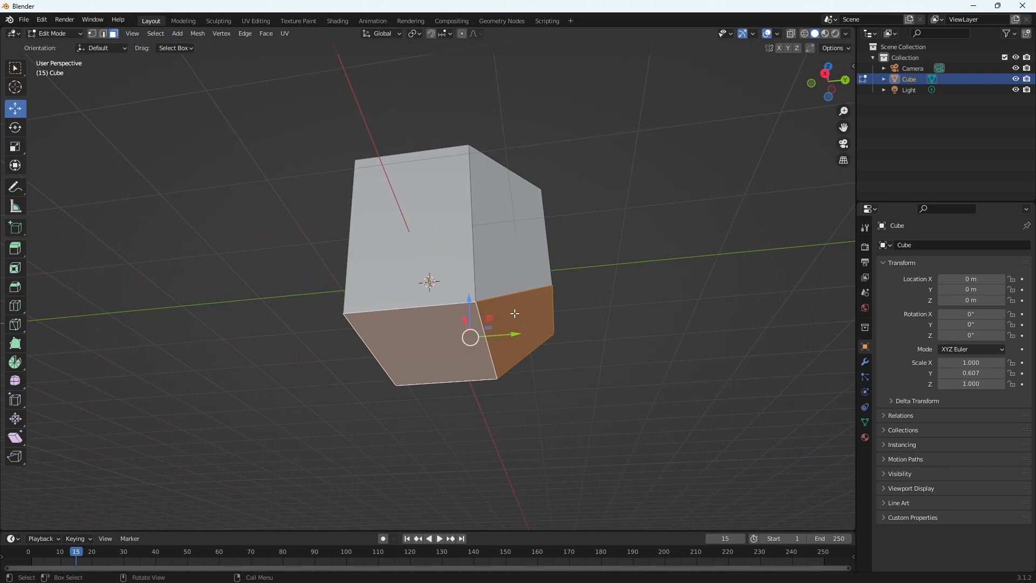
{"action": "mouse_move", "coordinate": [80, 167]}
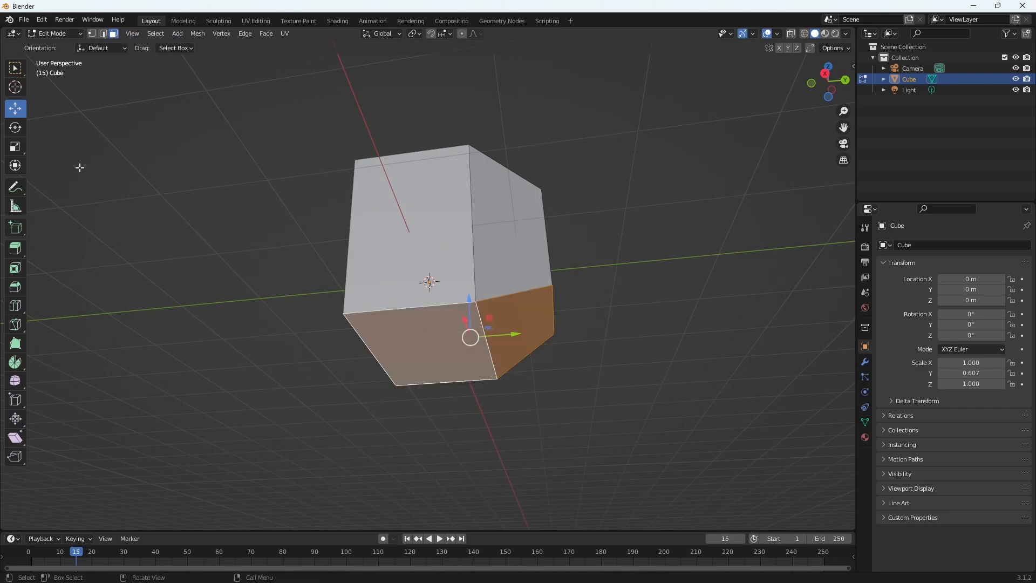
Scale the selected bottom faces along Z to make the bottom shallower.
{"action": "left_click", "coordinate": [15, 146]}
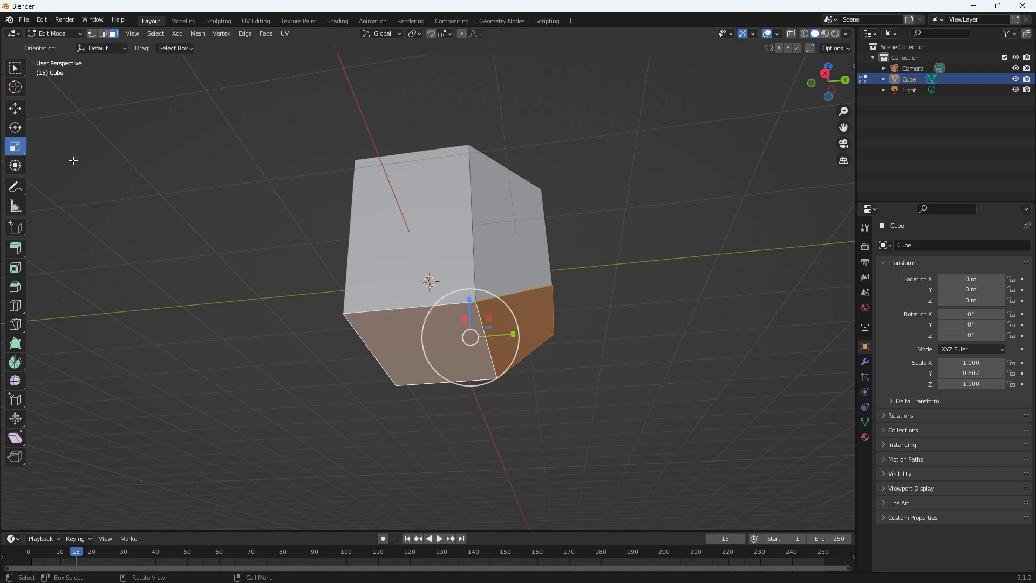
{"action": "mouse_move", "coordinate": [598, 329]}
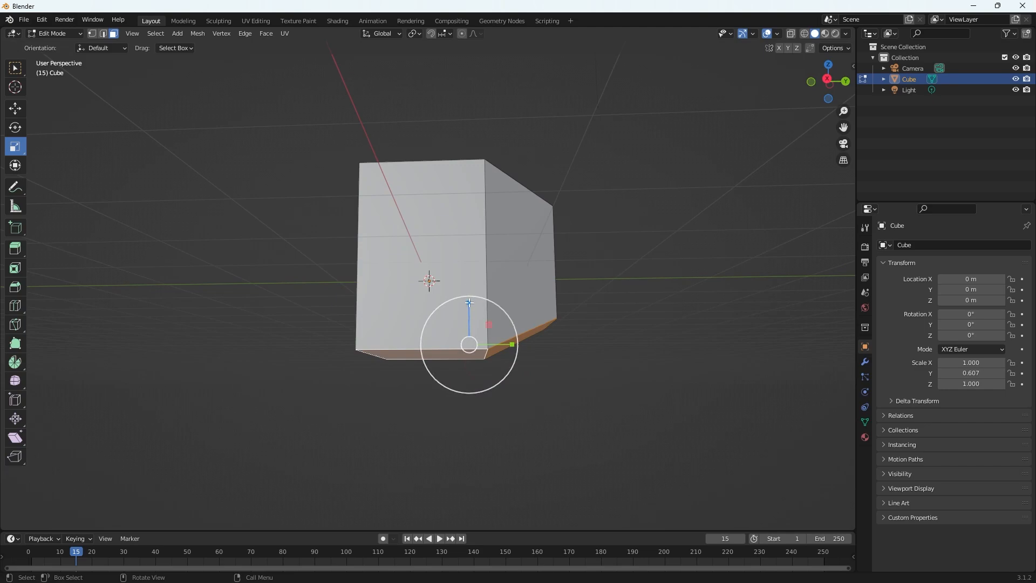
{"action": "key", "text": "s"}
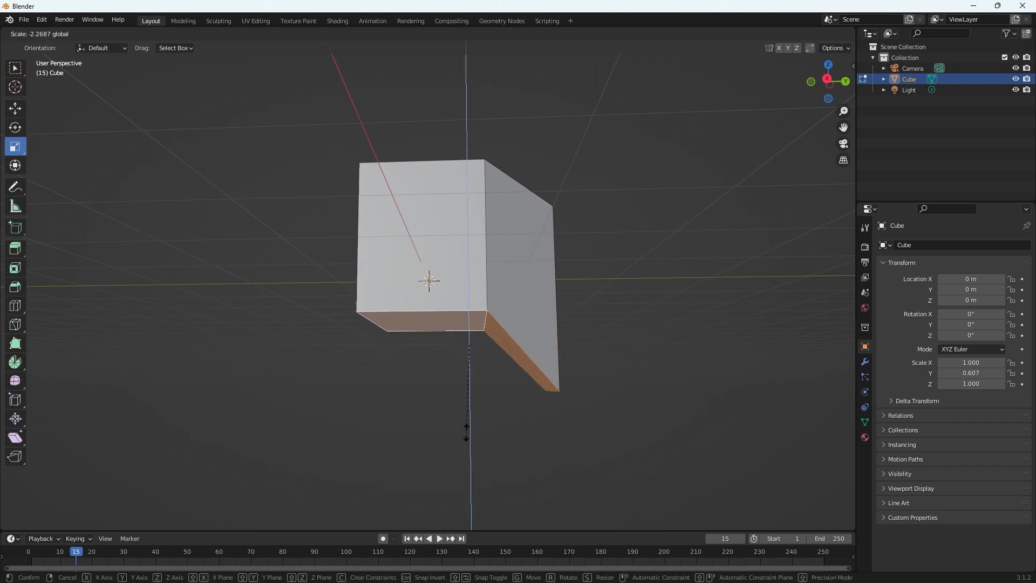
{"action": "mouse_move", "coordinate": [453, 439]}
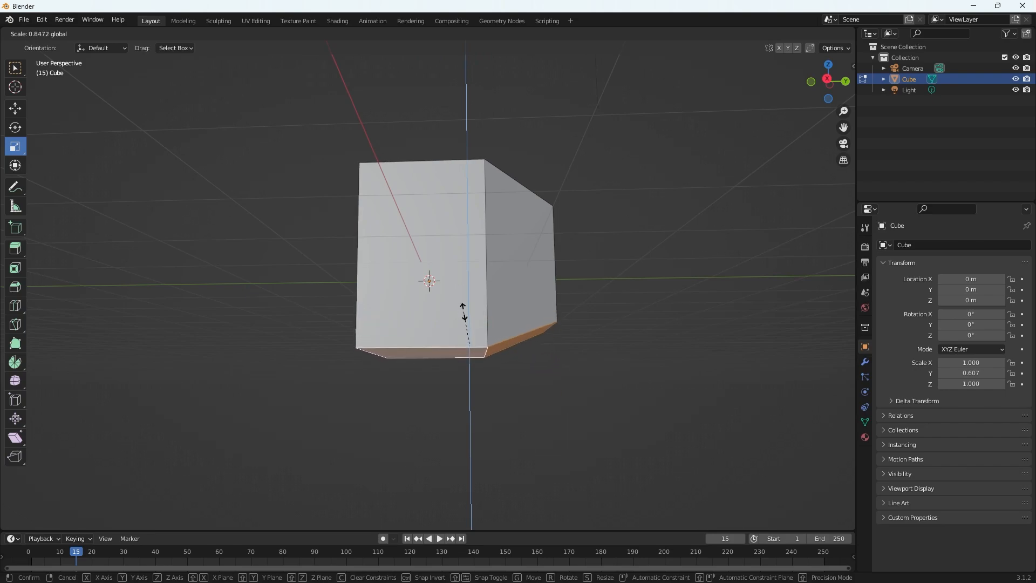
{"action": "mouse_move", "coordinate": [466, 317]}
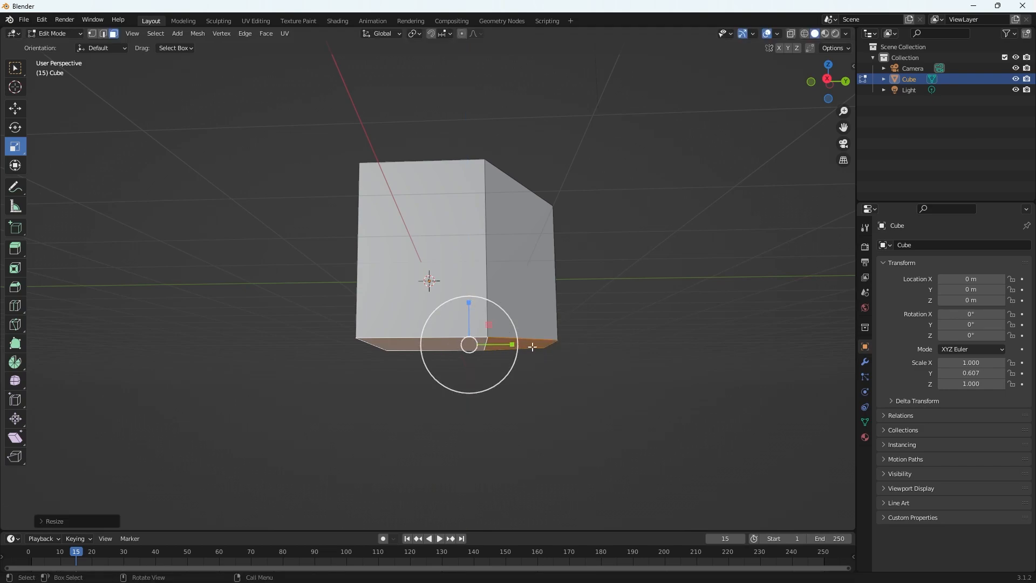
{"action": "mouse_move", "coordinate": [551, 344]}
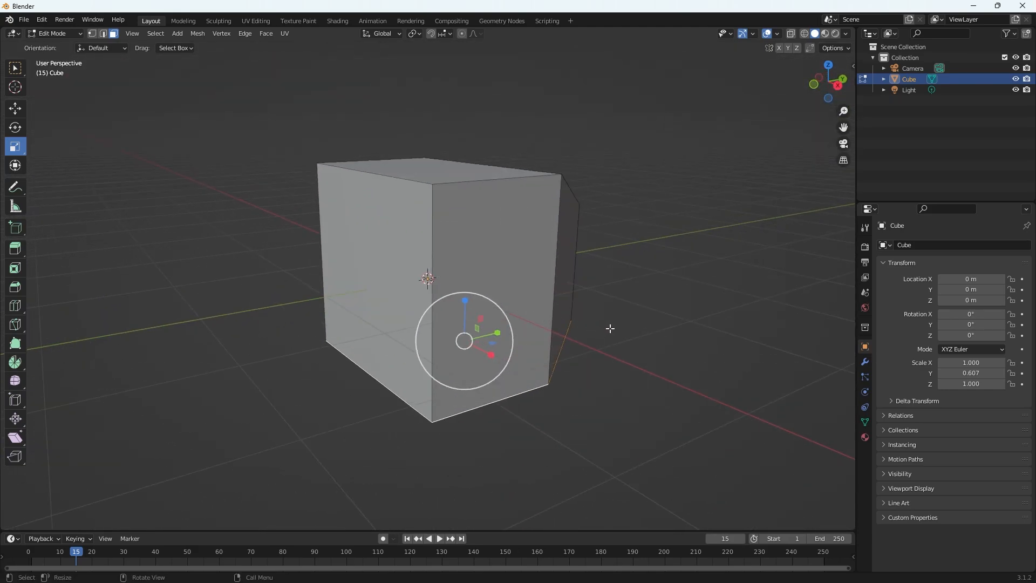
{"action": "mouse_move", "coordinate": [589, 389]}
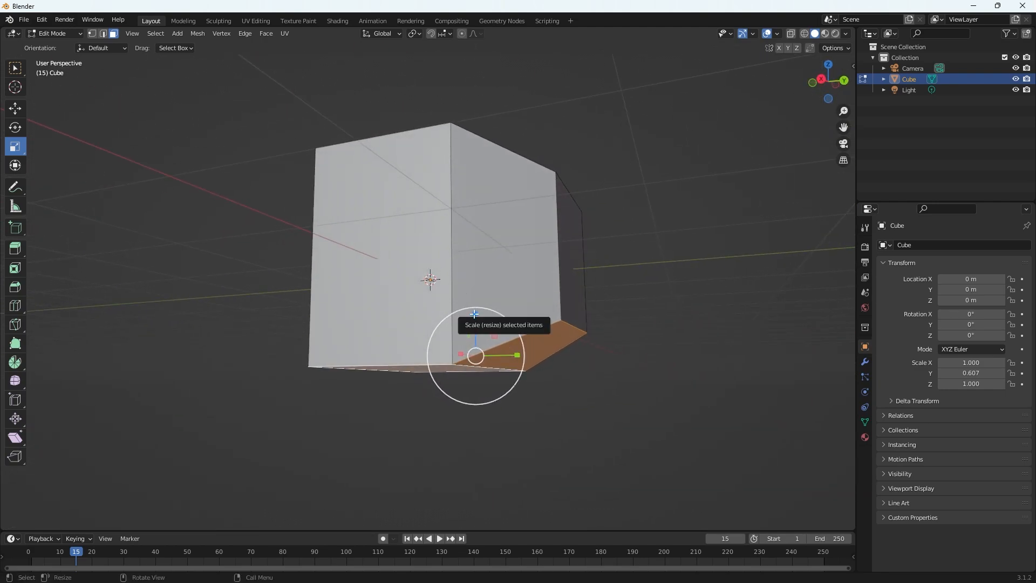
Scale the bottom faces to zero on Z so they form one level plane.
{"action": "key", "text": "s"}
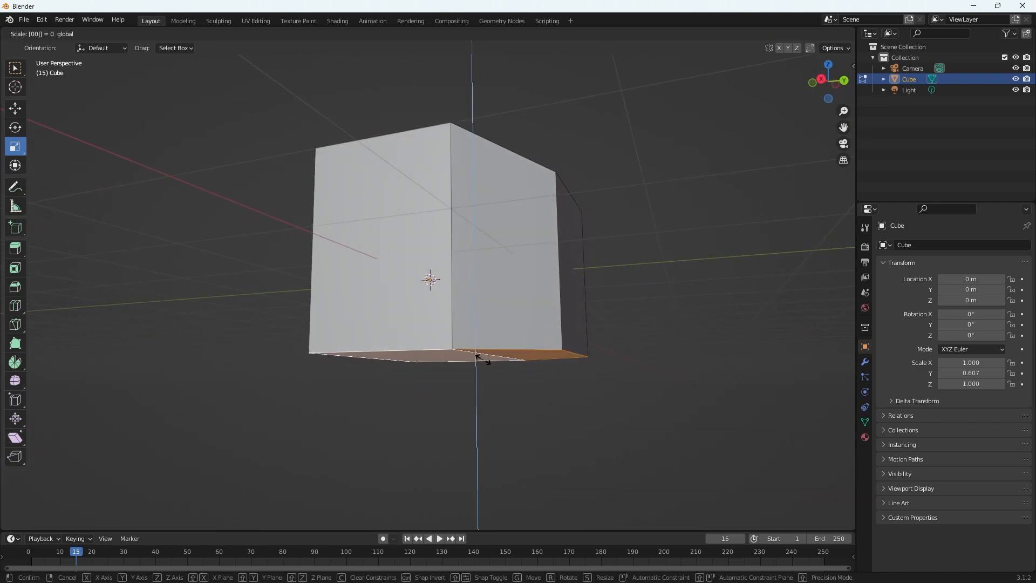